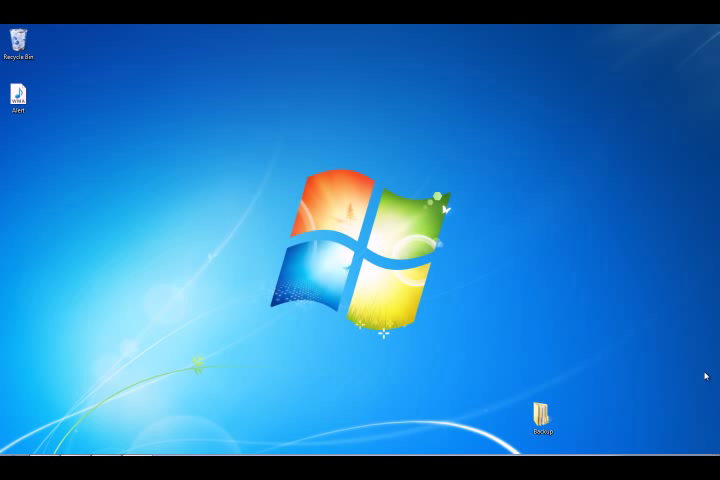
mouse_move(701, 361)
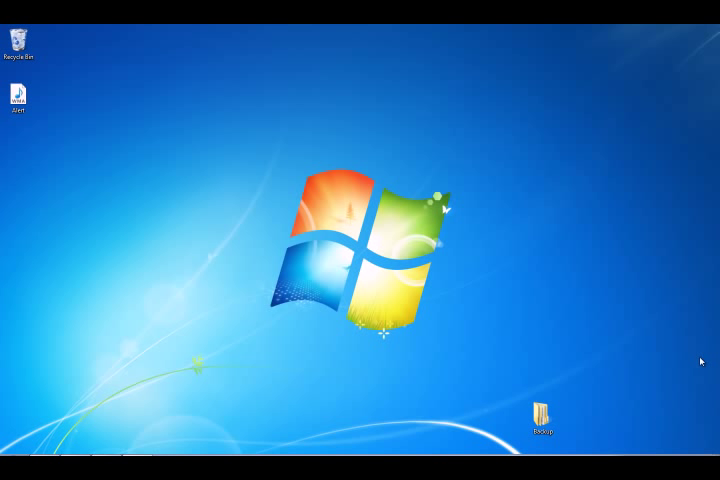
mouse_move(695, 365)
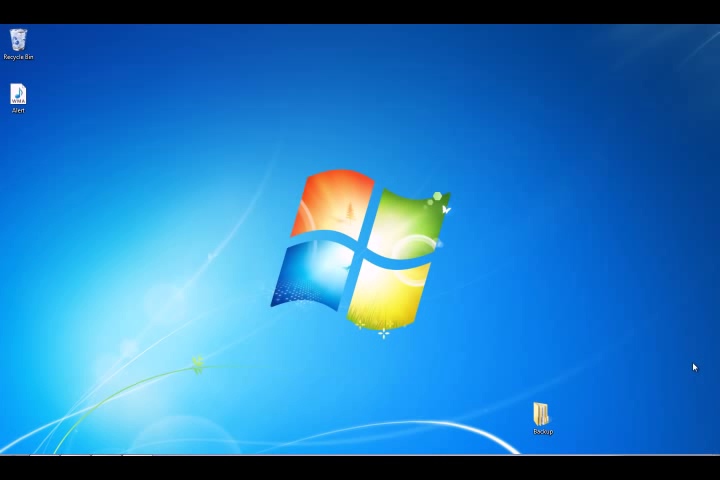
mouse_move(618, 124)
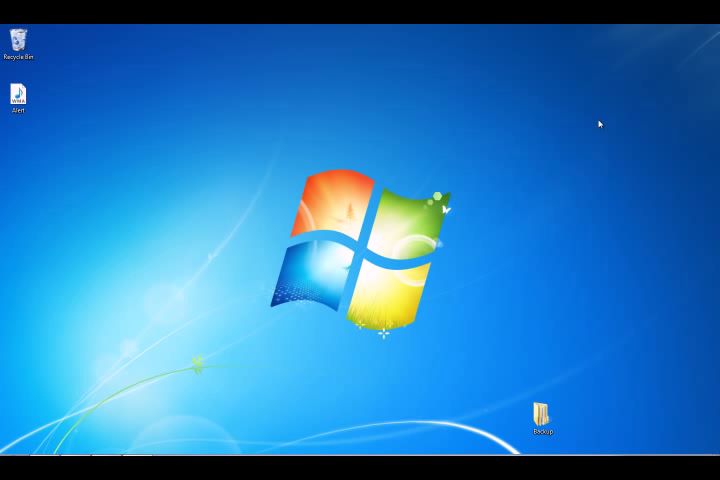
mouse_move(577, 110)
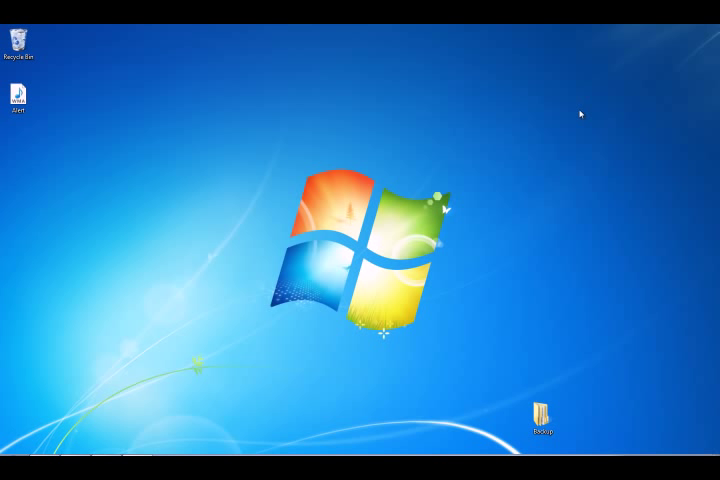
mouse_move(574, 114)
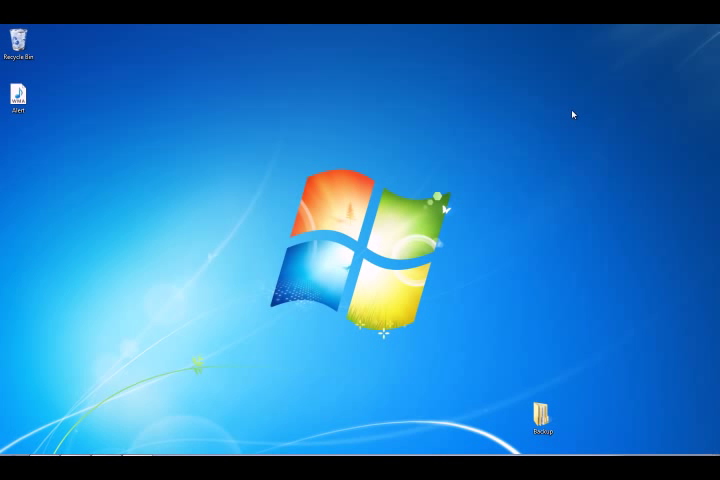
mouse_move(553, 130)
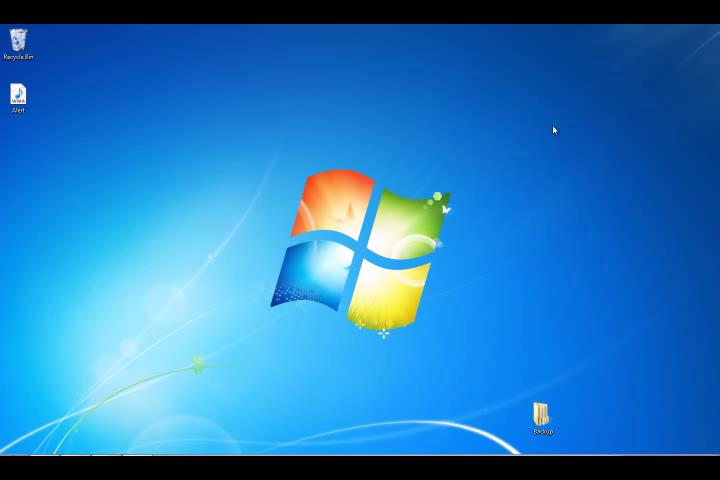
mouse_move(588, 107)
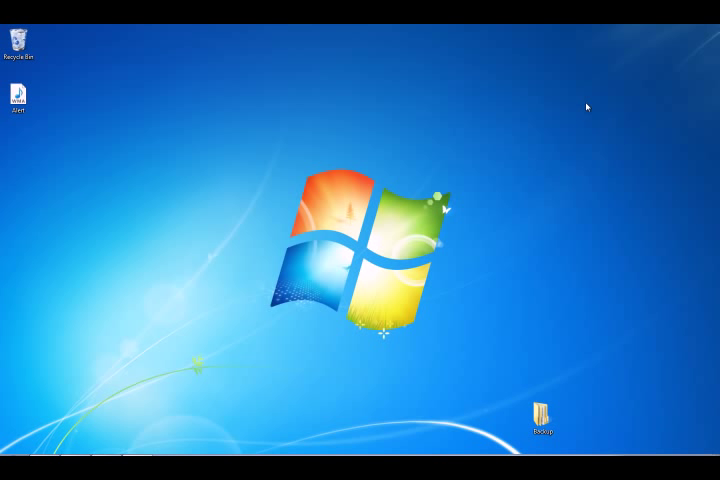
mouse_move(572, 116)
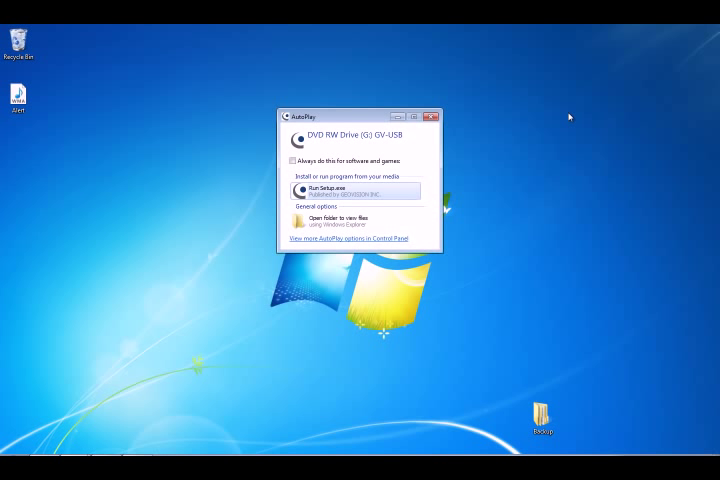
mouse_move(451, 186)
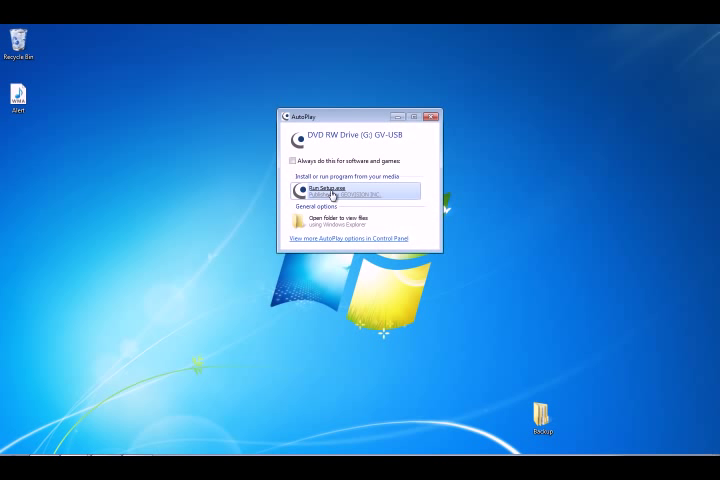
Launch Setup.exe from the GV-USB disc via the AutoPlay dialog.
left_click(430, 116)
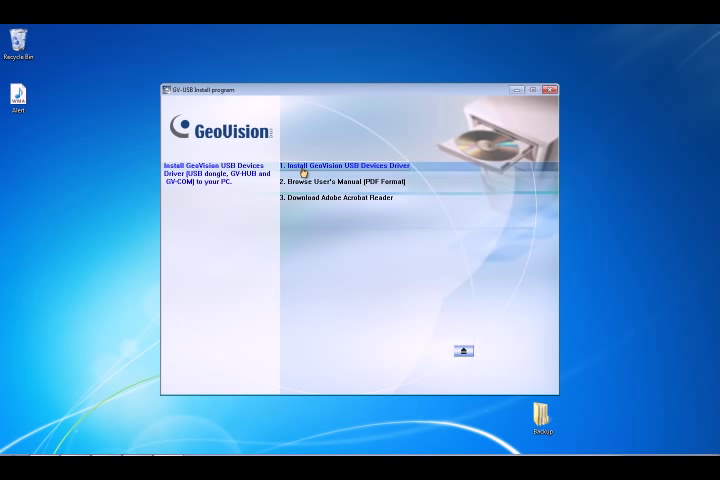
mouse_move(298, 271)
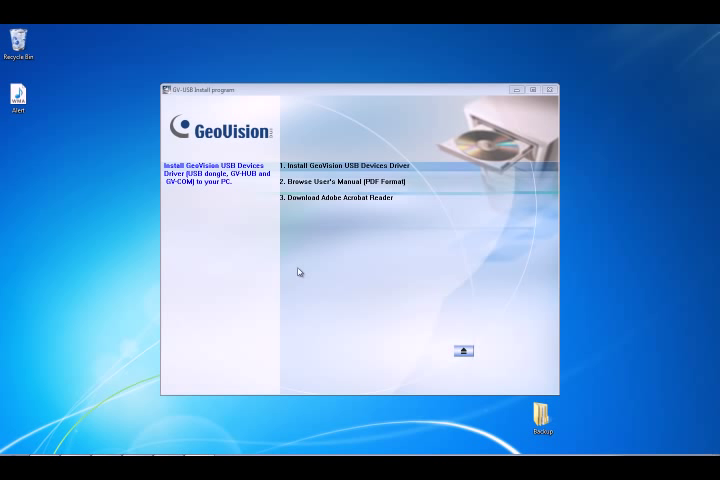
mouse_move(363, 233)
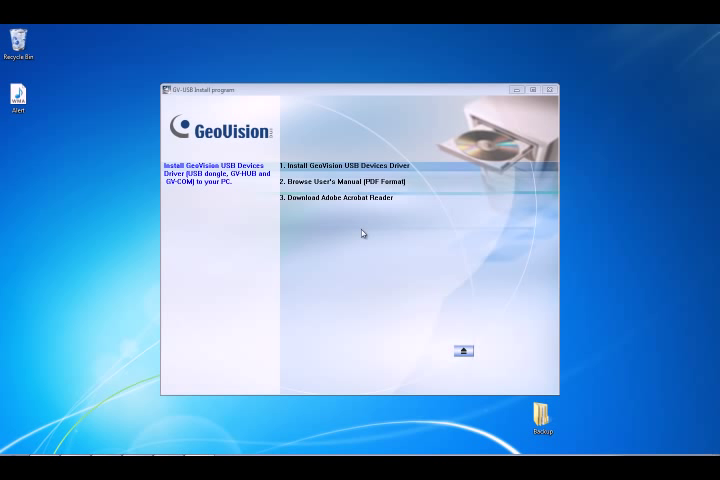
mouse_move(374, 230)
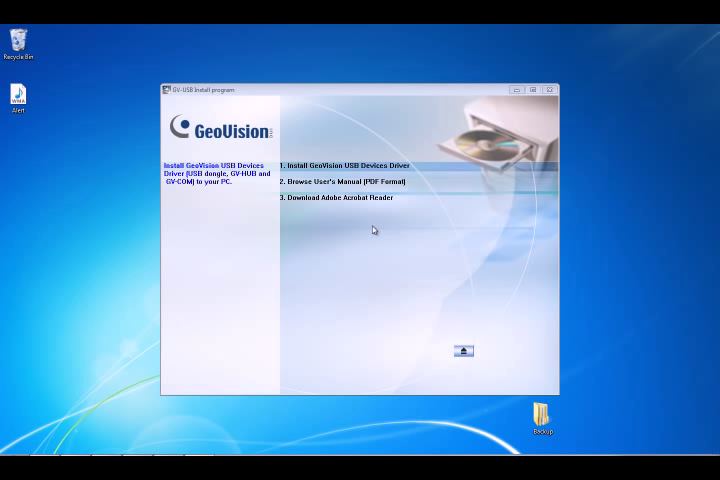
Install the GeoVision USB Devices Driver until the reboot prompt appears.
left_click(349, 165)
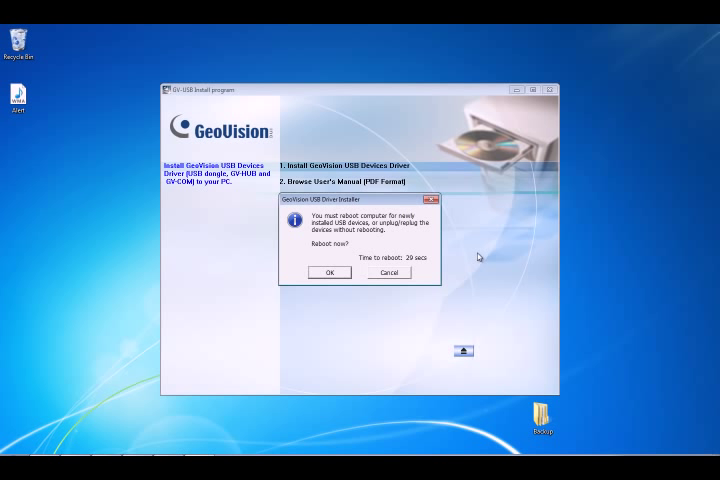